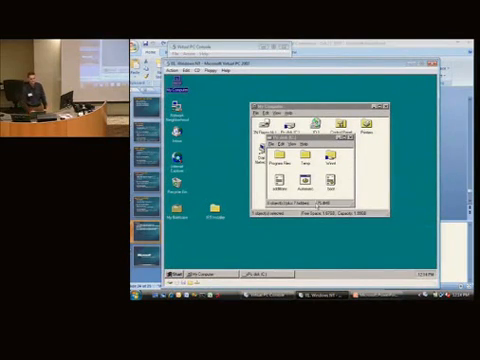
Shut down the Windows 95 guest from Start > Shut Down and confirm
click(434, 64)
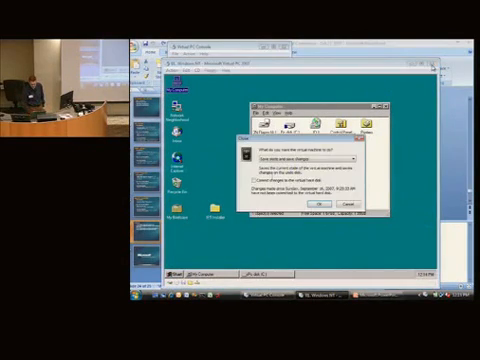
click(318, 202)
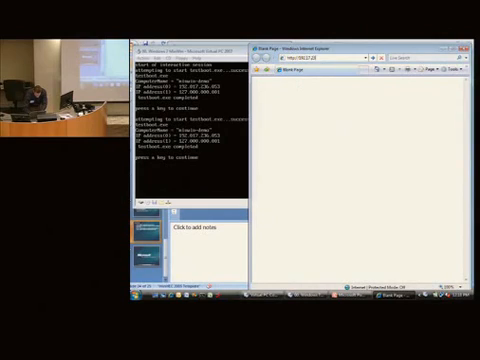
Load the MinWin server's task listing, then follow the link to its memory statistics page
key(Return)
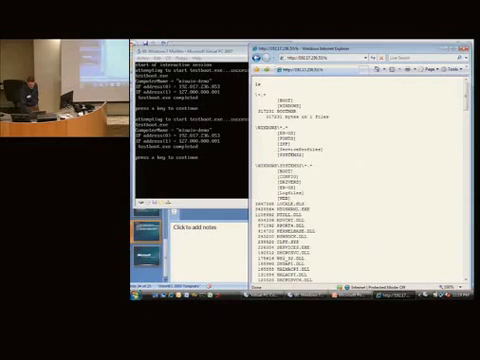
scroll(down, 3)
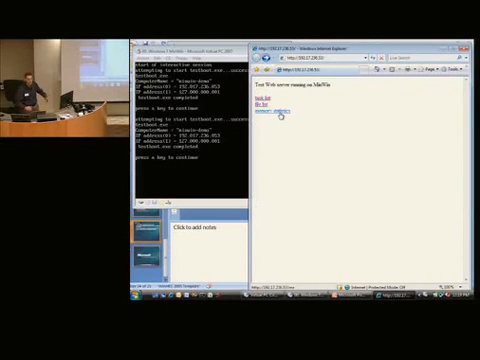
click(282, 114)
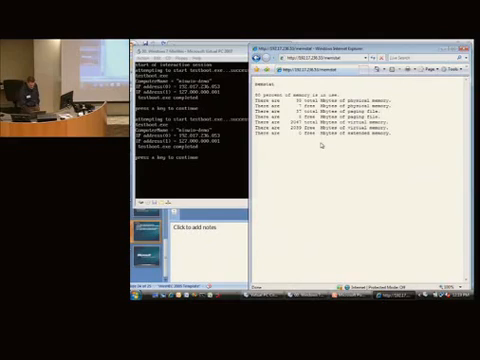